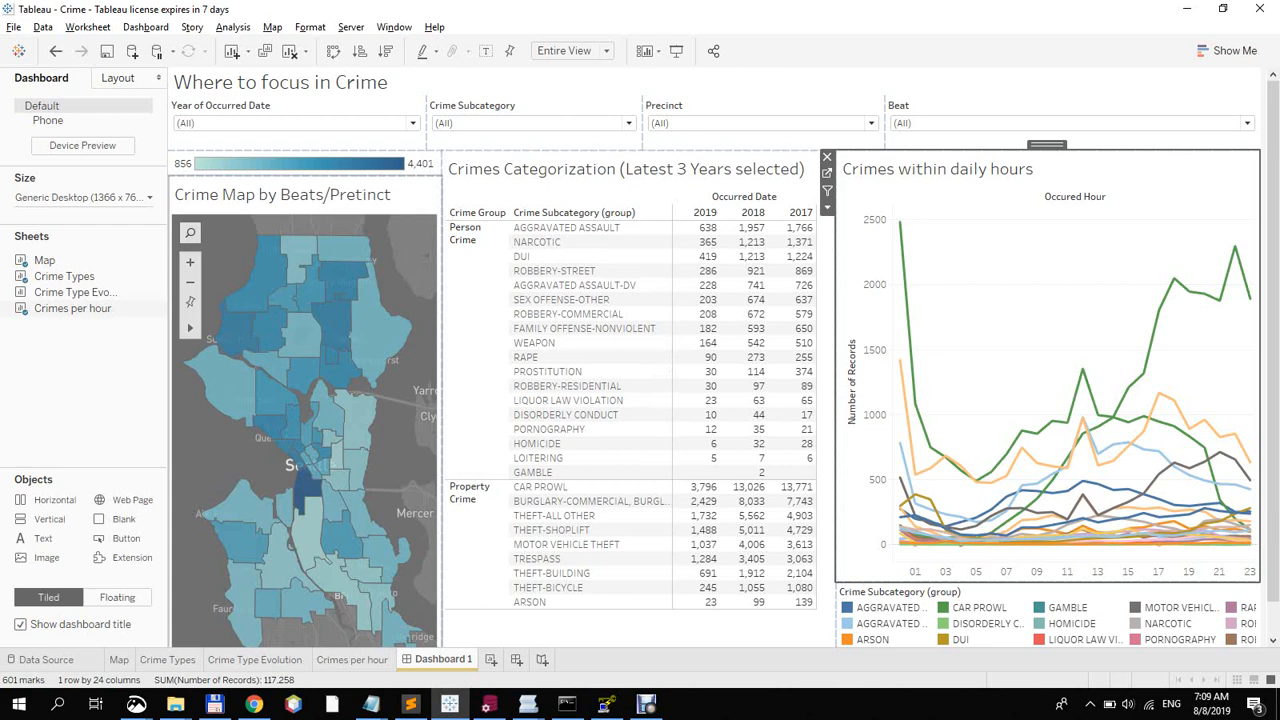
Switch to the Data Source view showing the beats shapefile joined with the crime CSV.
{"action": "left_click", "coordinate": [45, 659]}
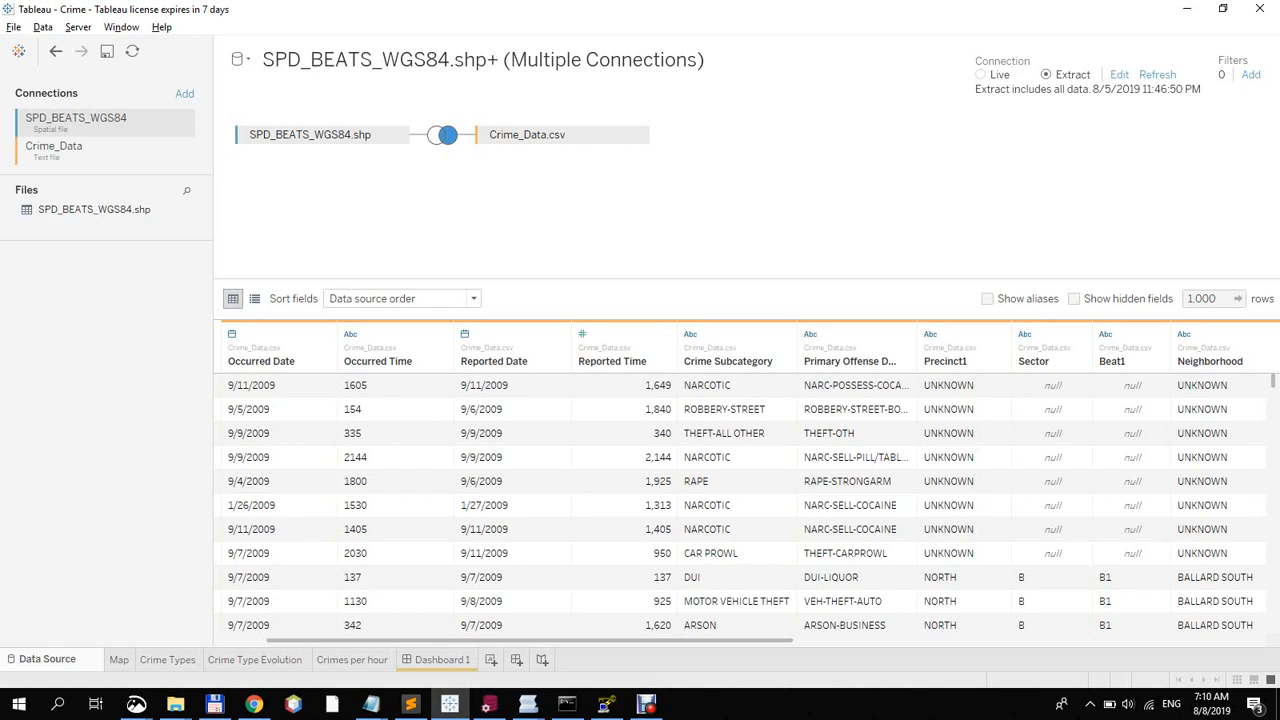
{"action": "mouse_move", "coordinate": [565, 134]}
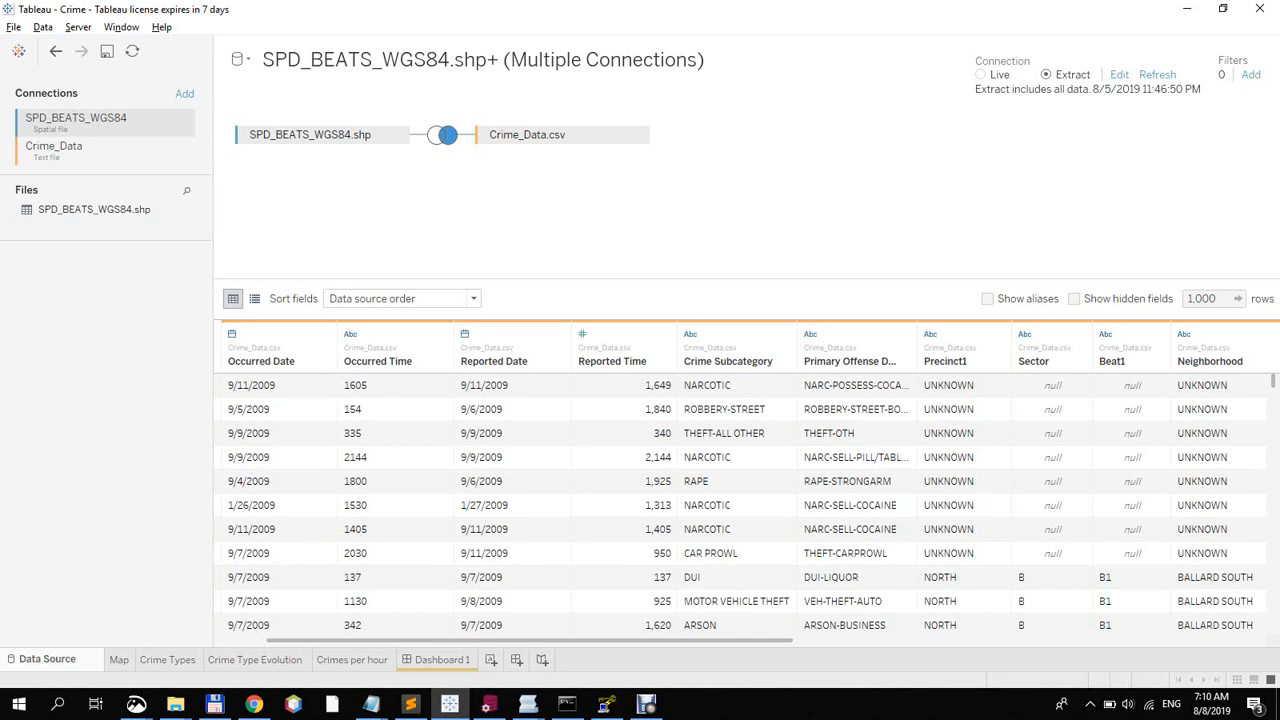
Scroll the data preview right to reveal Occured DateTime, Occured Hour and Crime Group.
{"action": "scroll", "scroll_direction": "right", "scroll_amount": 3}
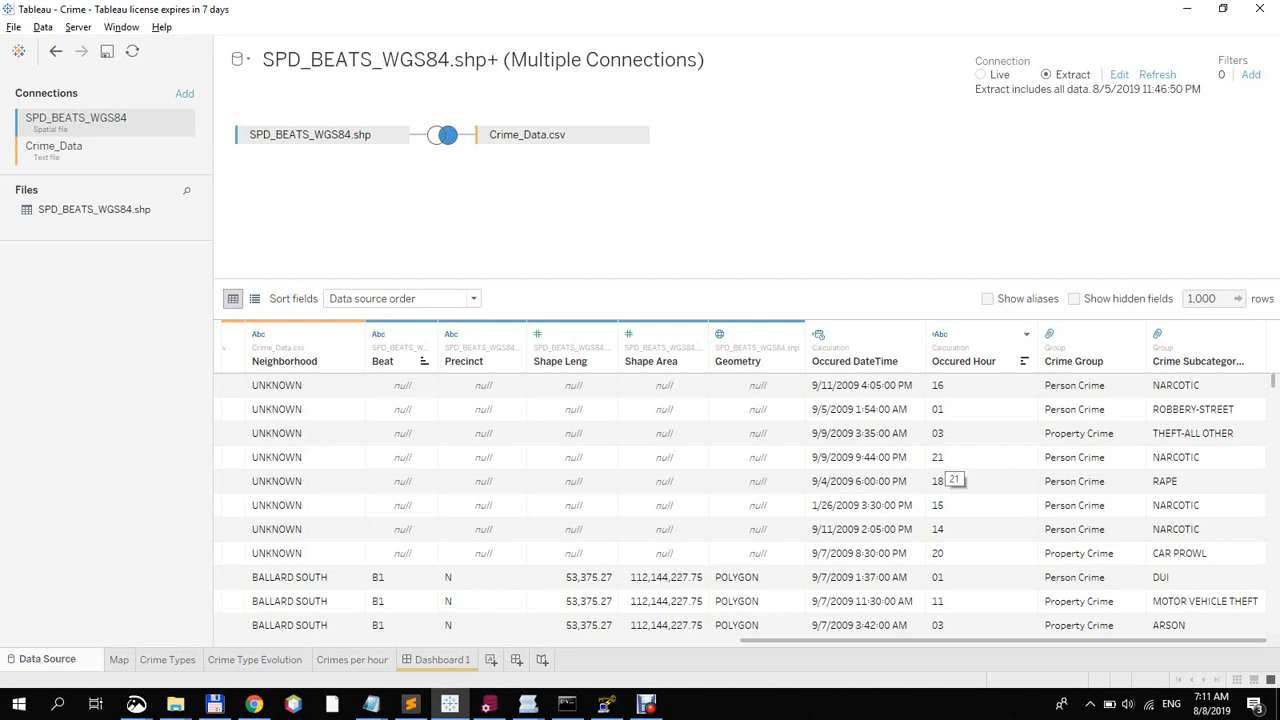
Go back to Dashboard 1 with the beat map, category table and hourly chart.
{"action": "left_click", "coordinate": [437, 659]}
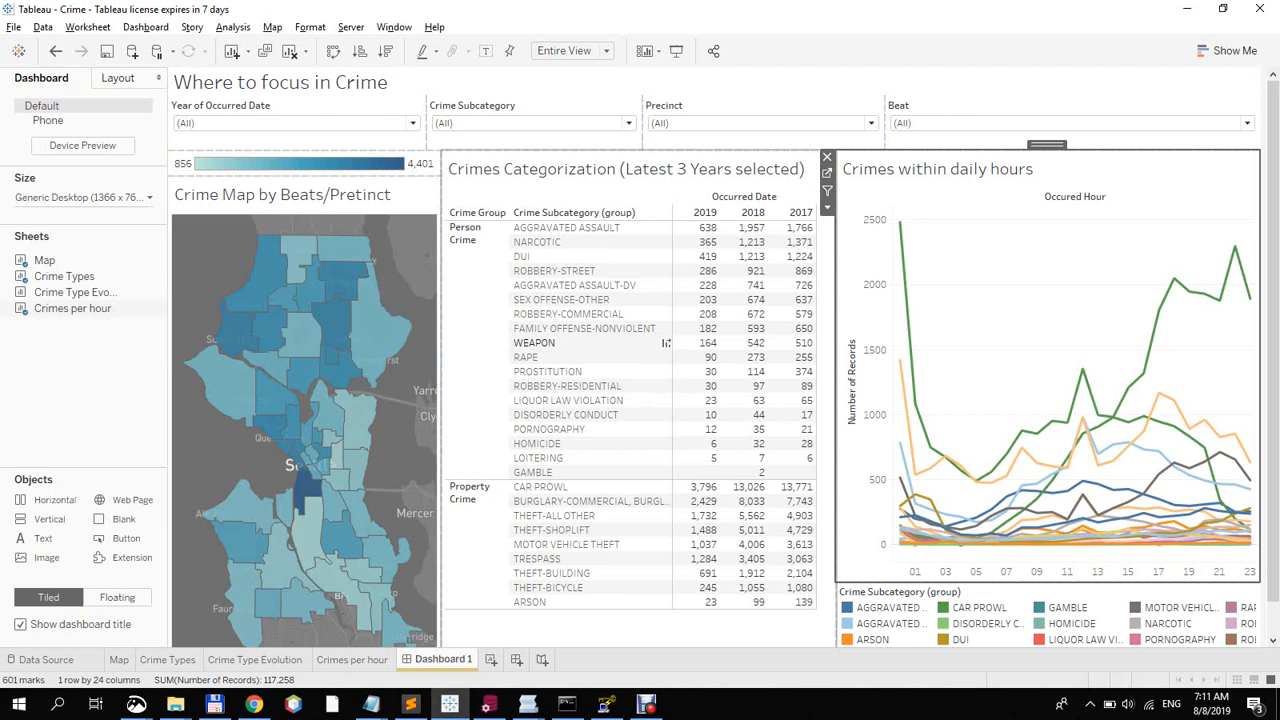
{"action": "mouse_move", "coordinate": [305, 490]}
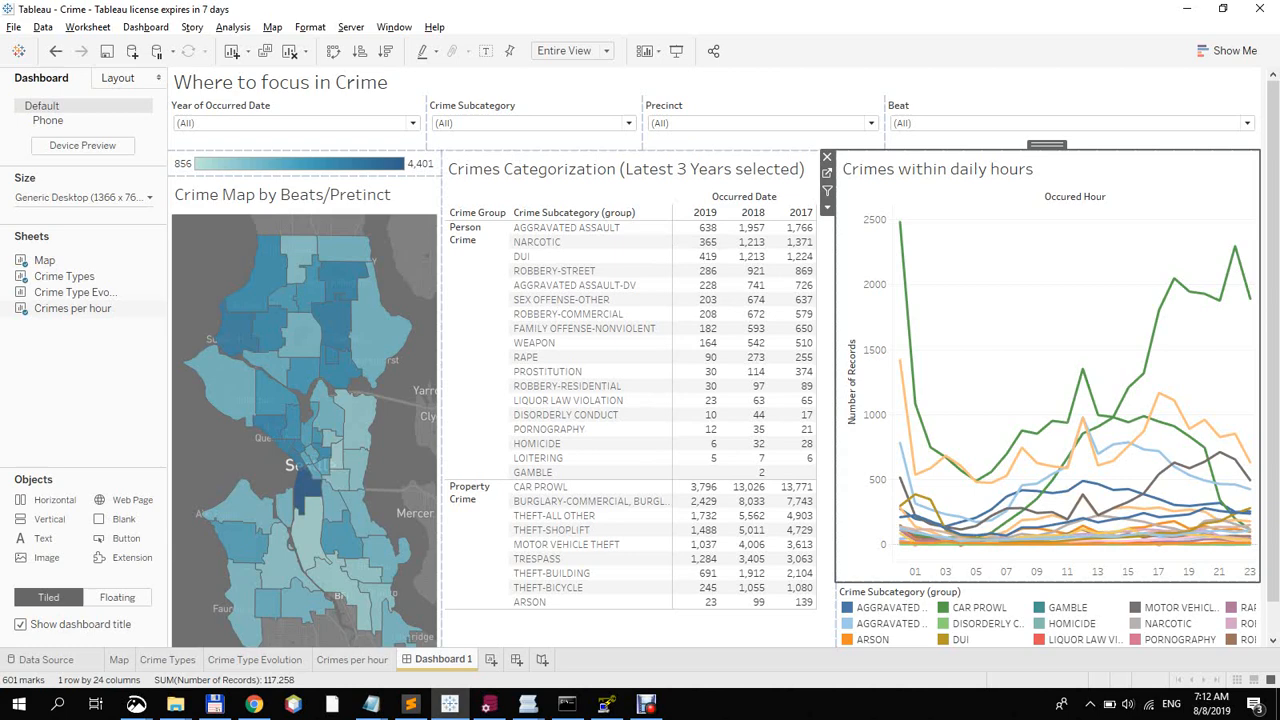
{"action": "mouse_move", "coordinate": [898, 221]}
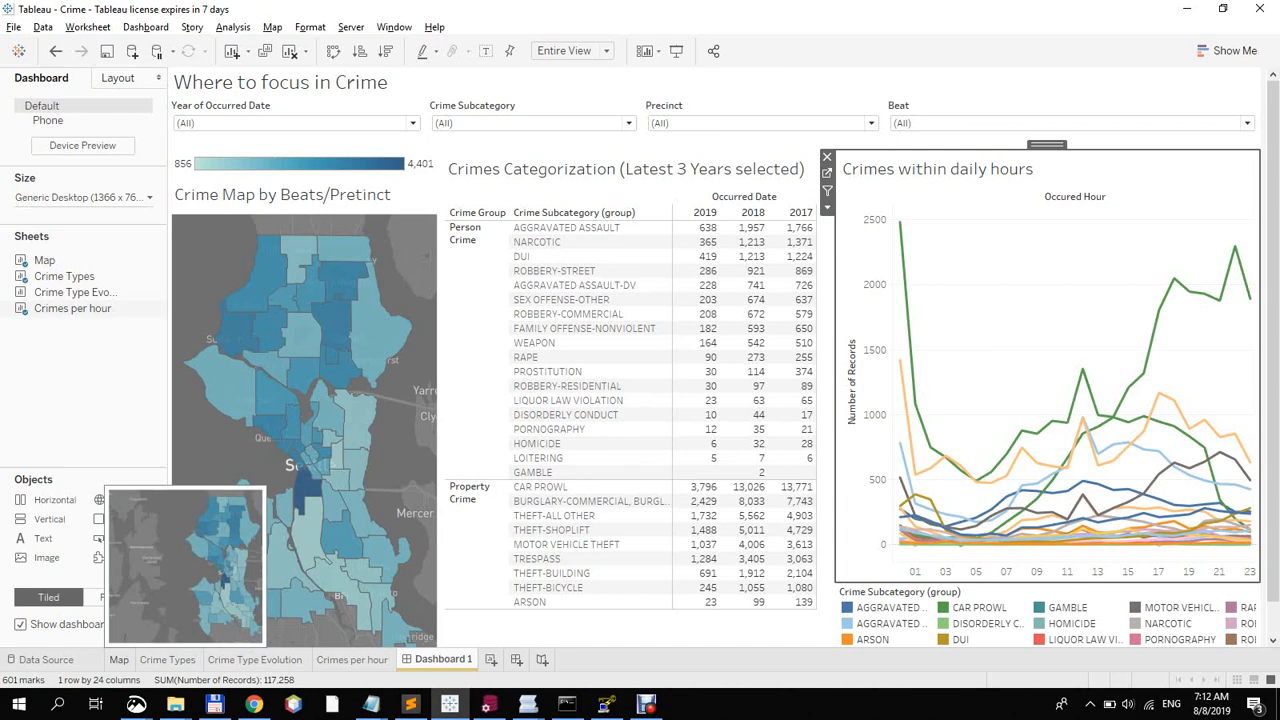
View the Map sheet, then the Crime Types crosstab of subcategory counts by year.
{"action": "left_click", "coordinate": [119, 659]}
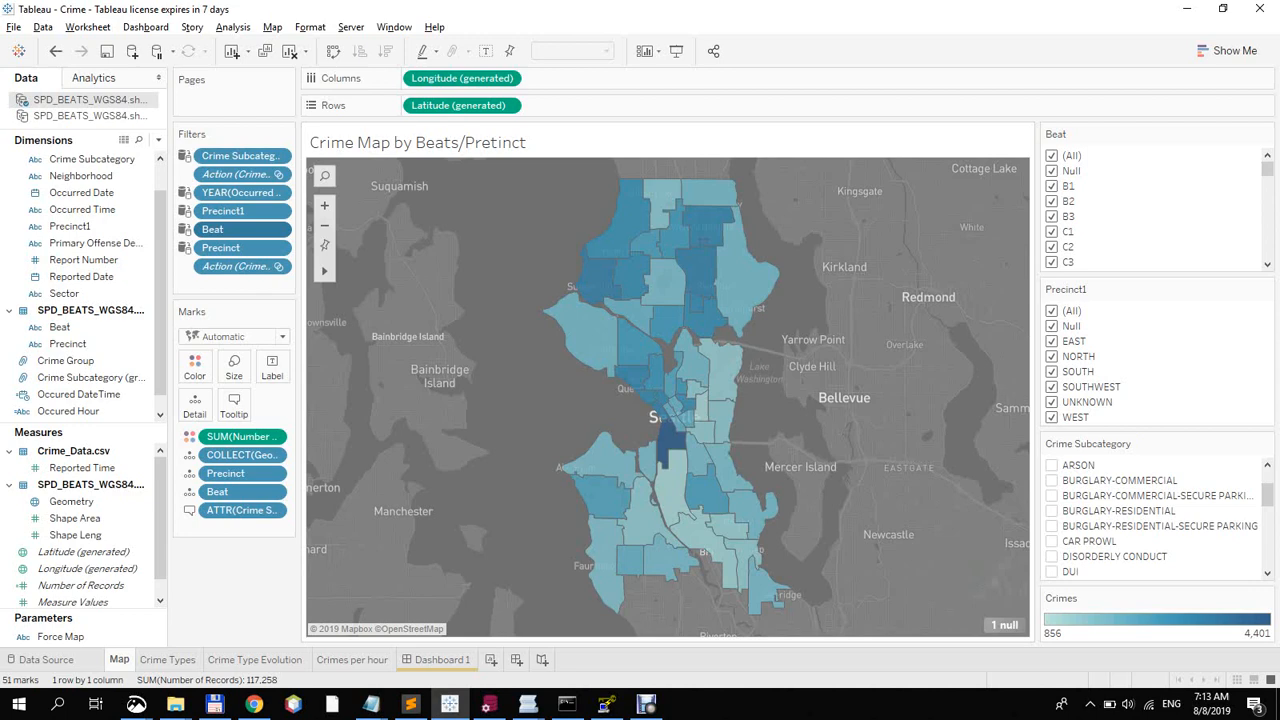
{"action": "left_click", "coordinate": [167, 659]}
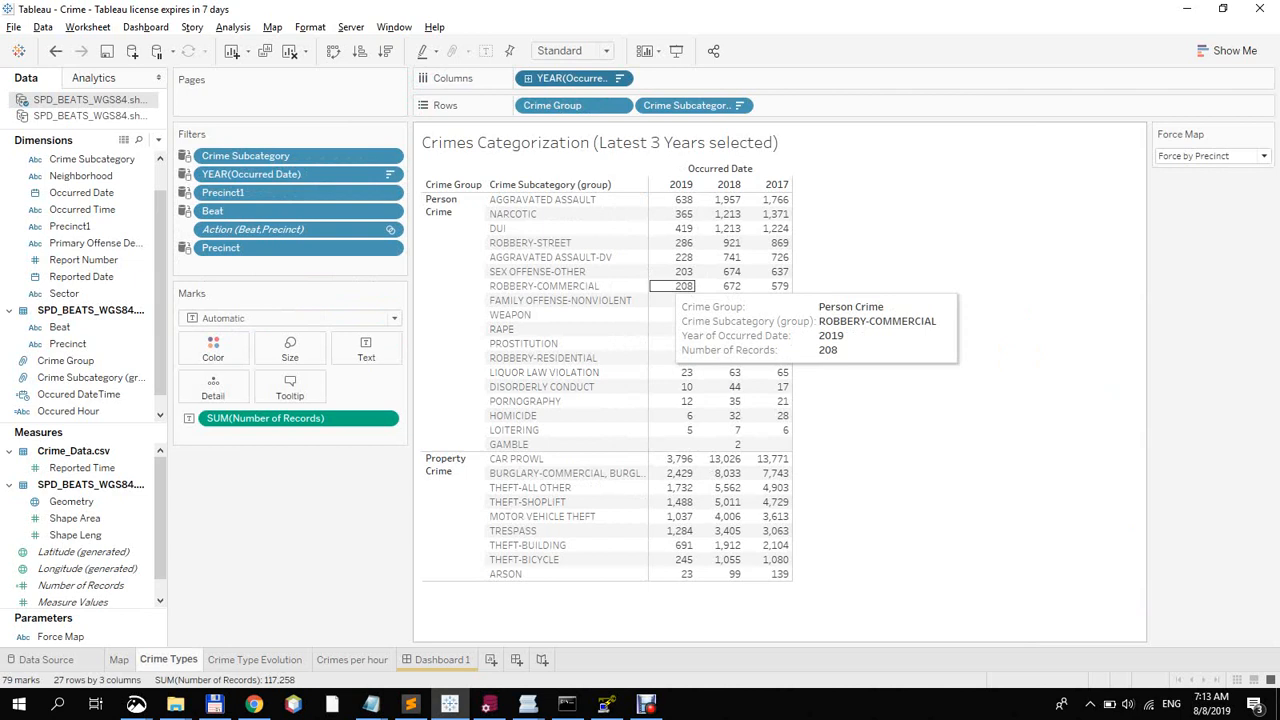
{"action": "mouse_move", "coordinate": [682, 300]}
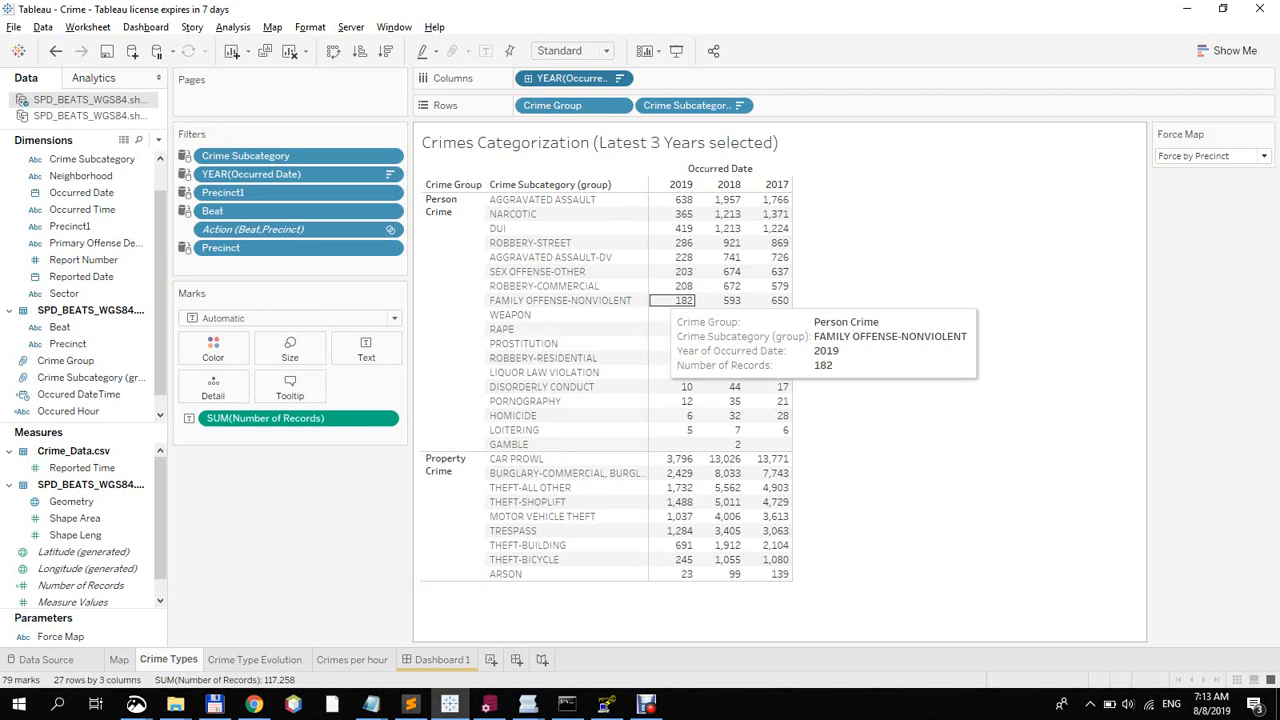
{"action": "mouse_move", "coordinate": [682, 242]}
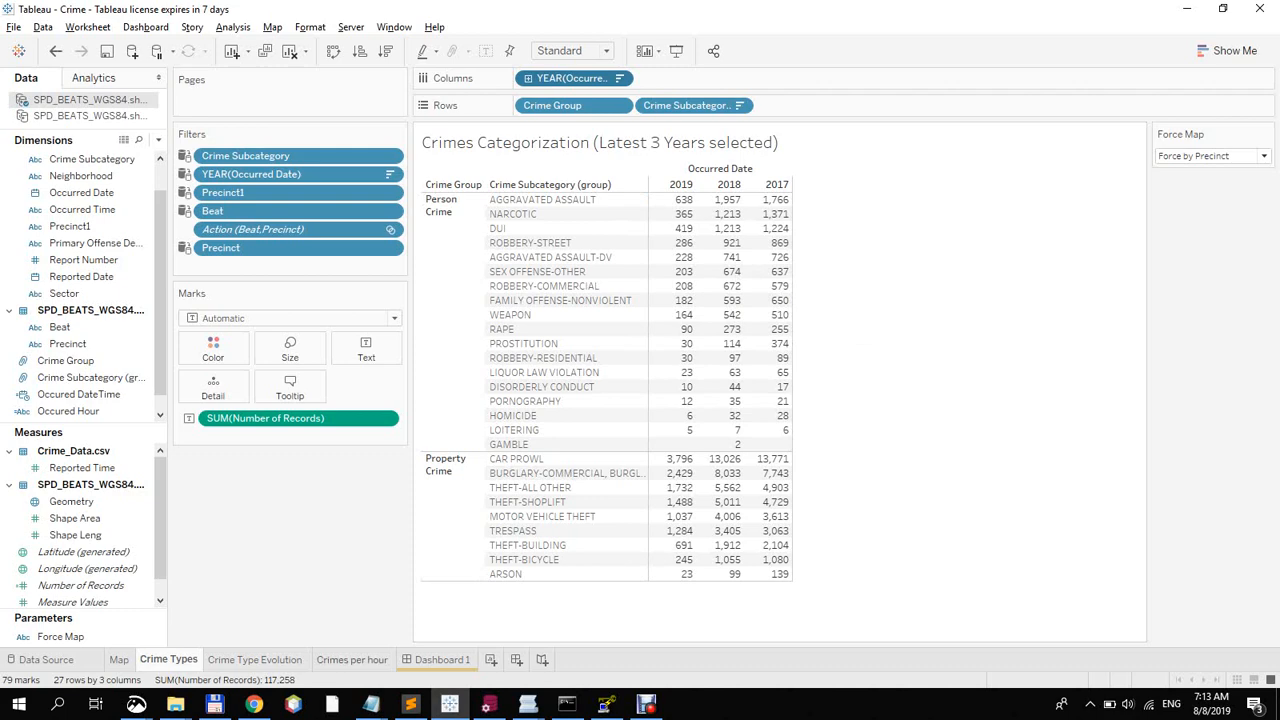
Check the Crimes per hour line chart, then return to Dashboard 1.
{"action": "left_click", "coordinate": [352, 659]}
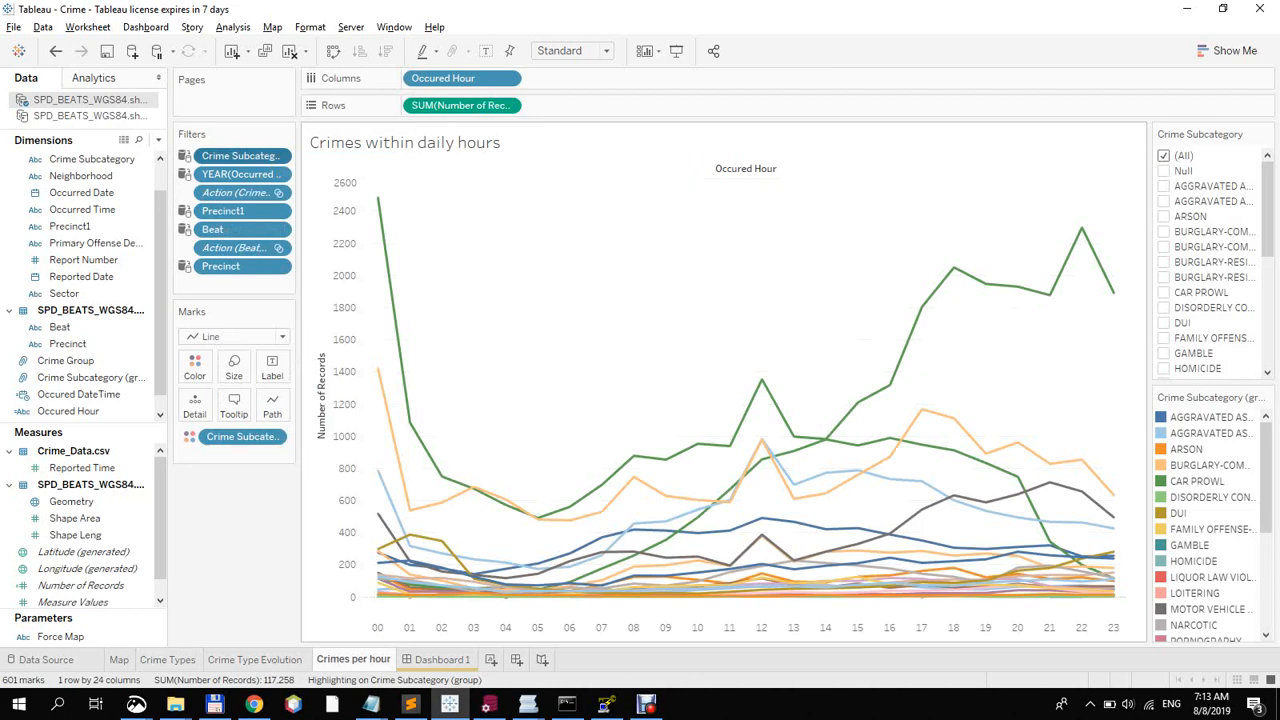
{"action": "left_click", "coordinate": [438, 659]}
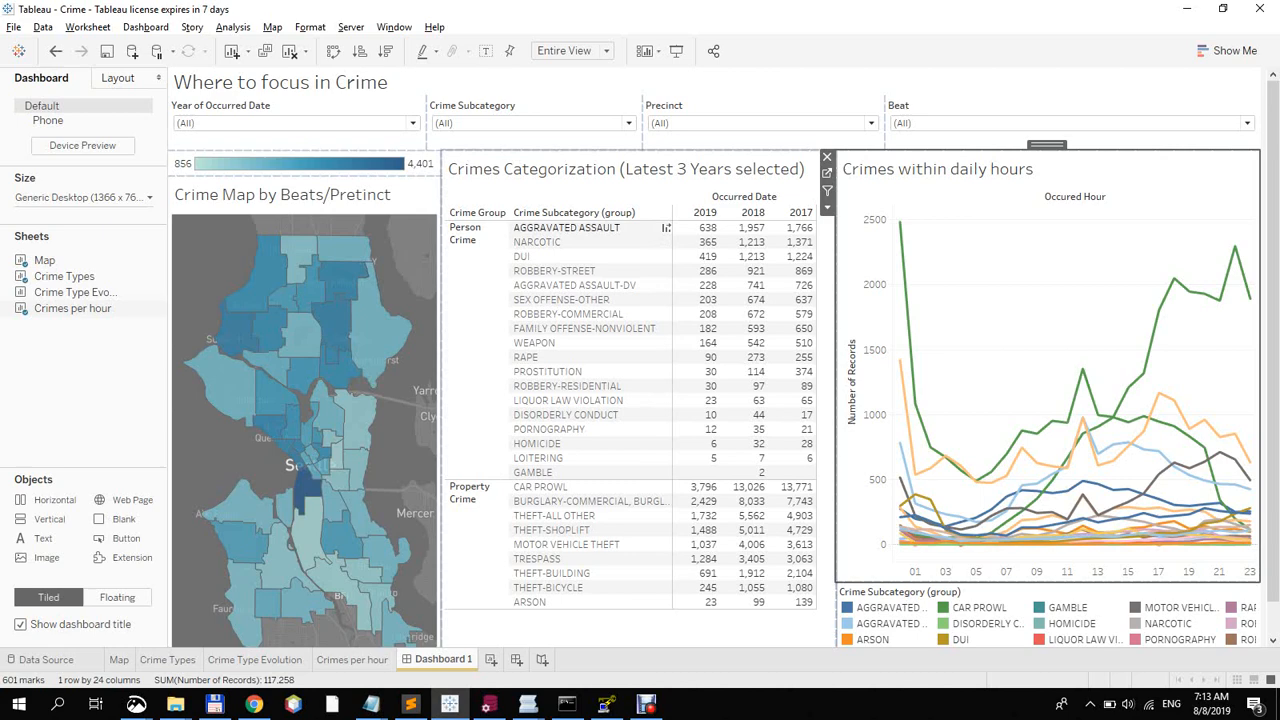
Replace (All) in the Year of Occurred Date filter with several individually ticked years.
{"action": "left_click", "coordinate": [412, 122]}
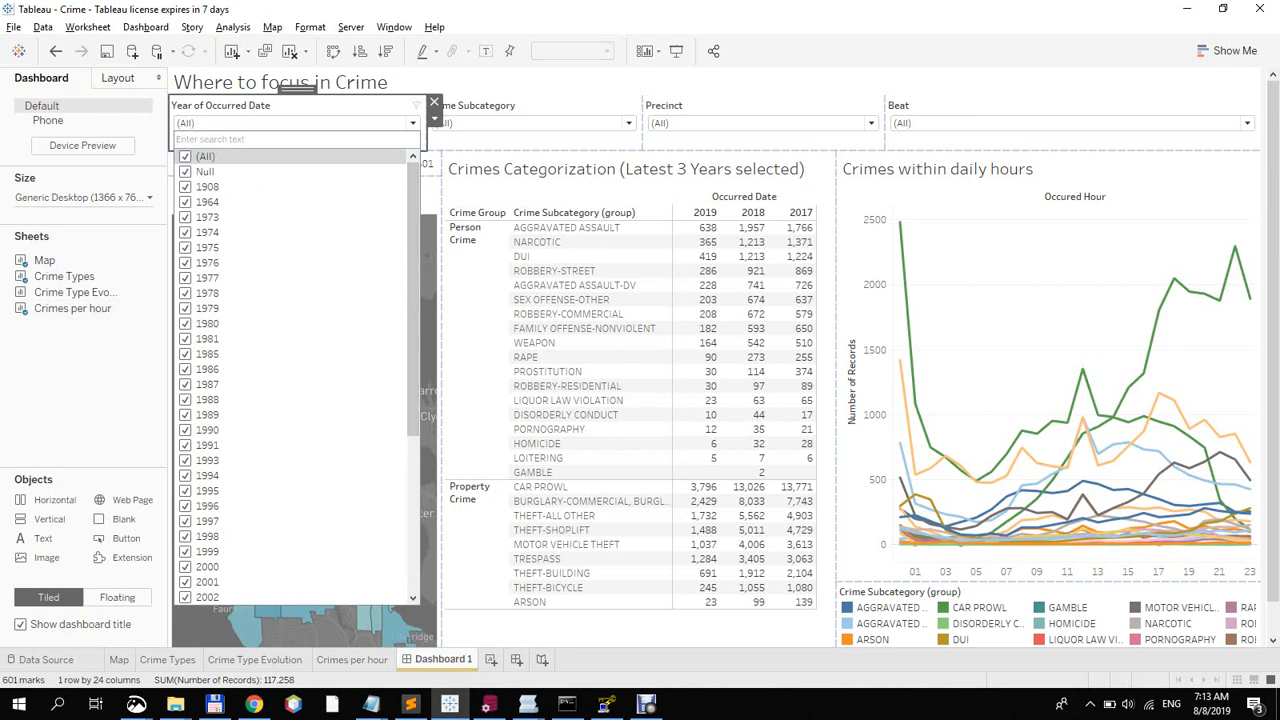
{"action": "left_click", "coordinate": [184, 475]}
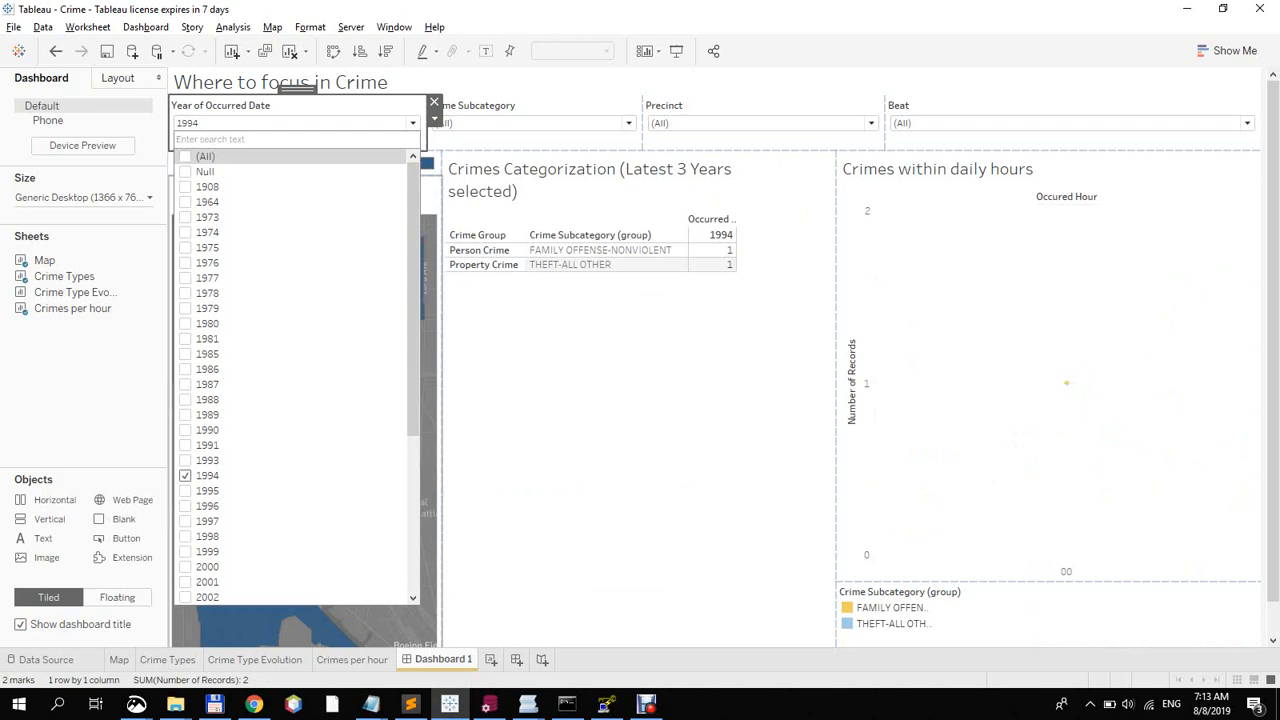
{"action": "left_click", "coordinate": [185, 459]}
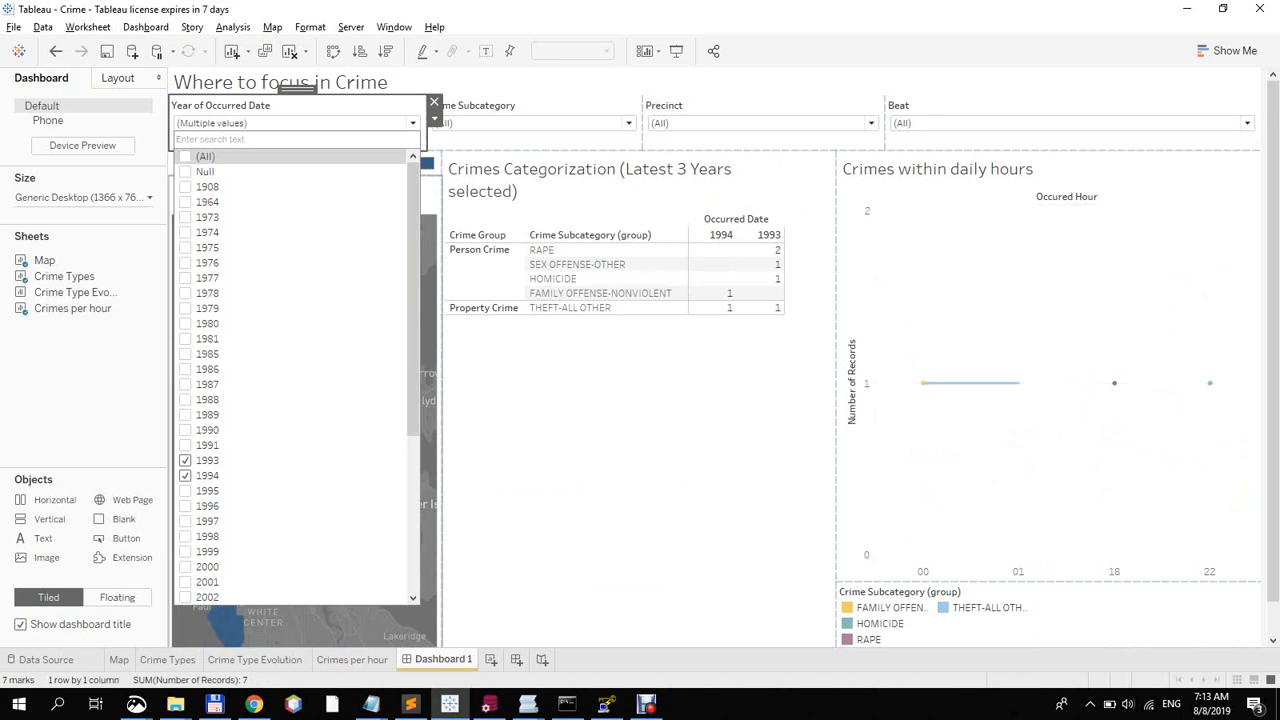
{"action": "left_click", "coordinate": [185, 399]}
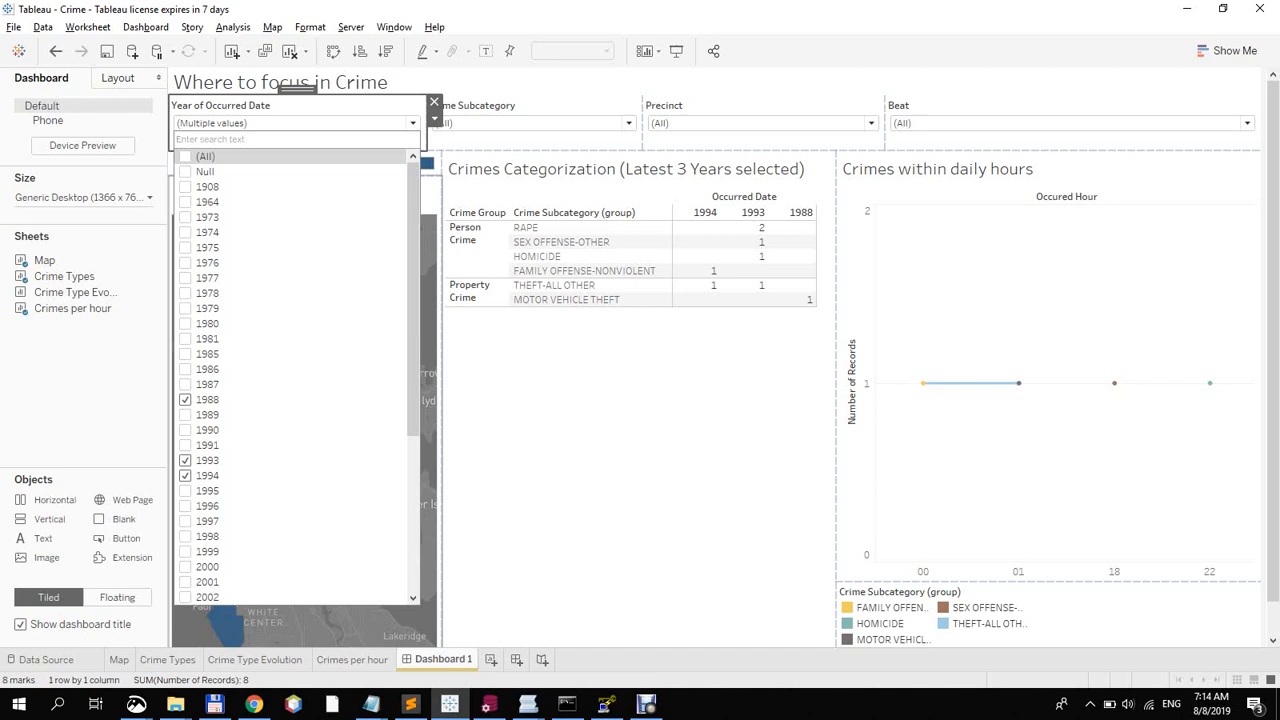
{"action": "left_click", "coordinate": [185, 323]}
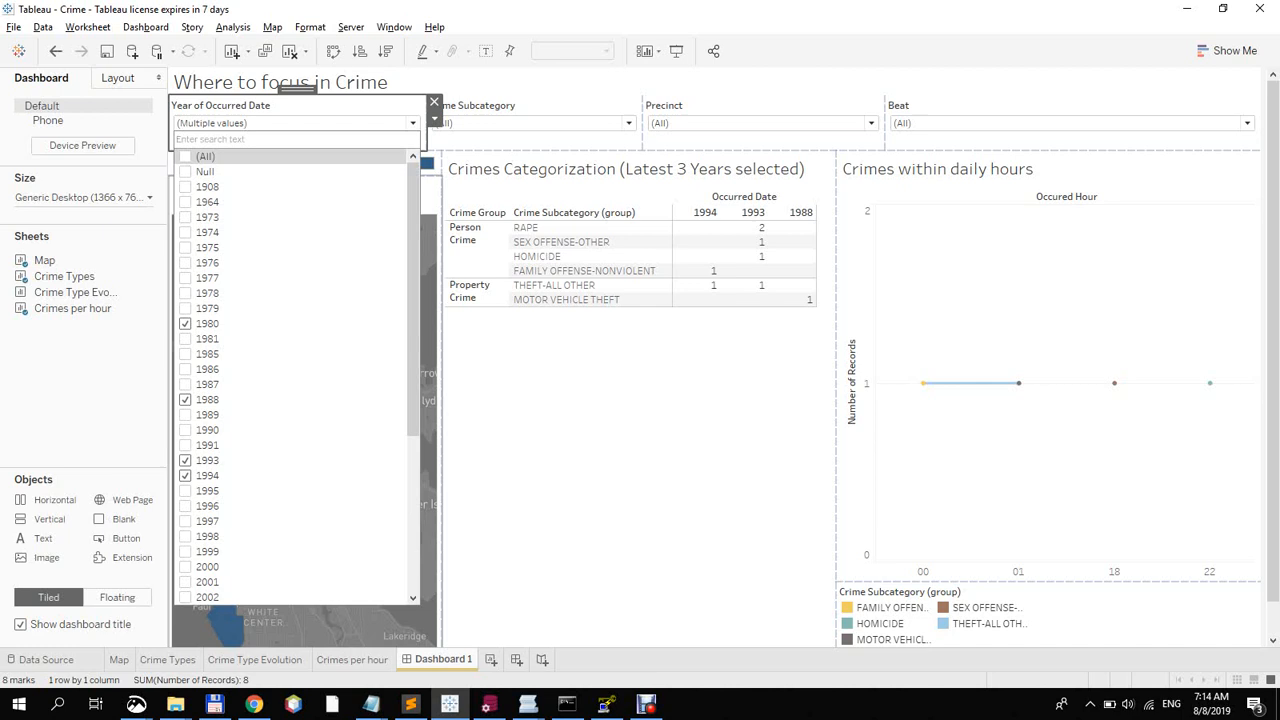
{"action": "left_click", "coordinate": [185, 262]}
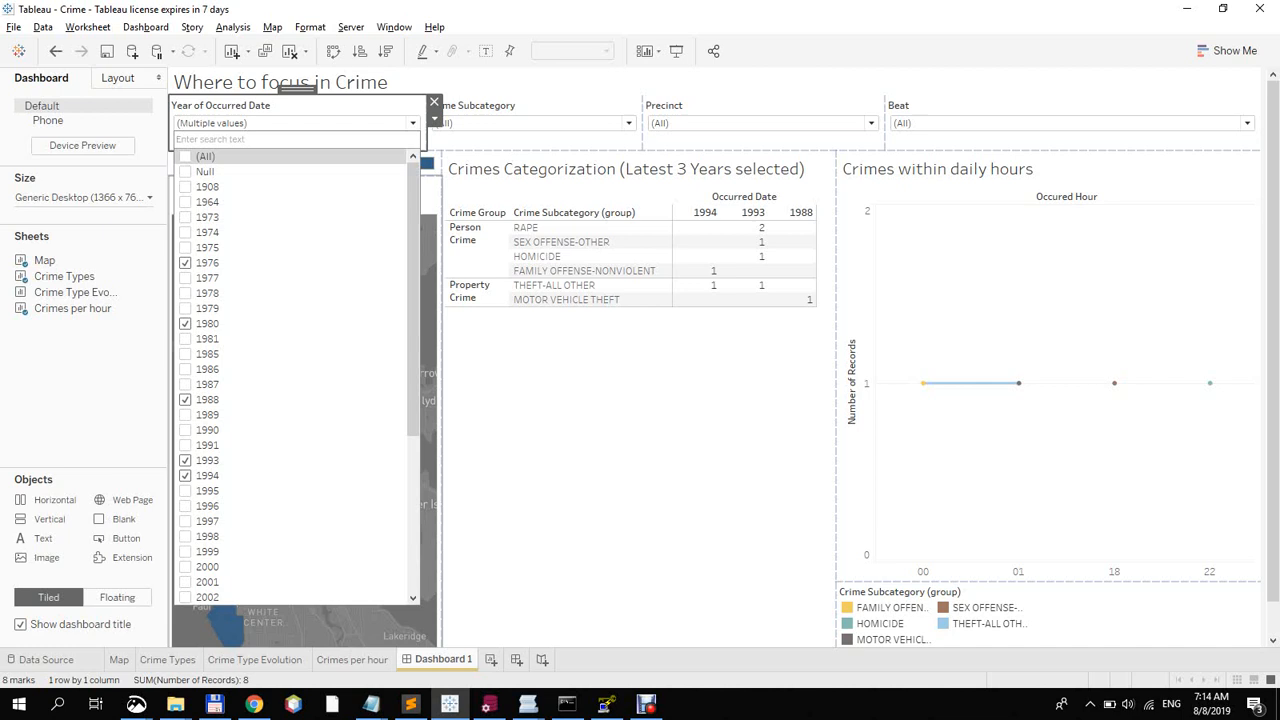
{"action": "left_click", "coordinate": [184, 445]}
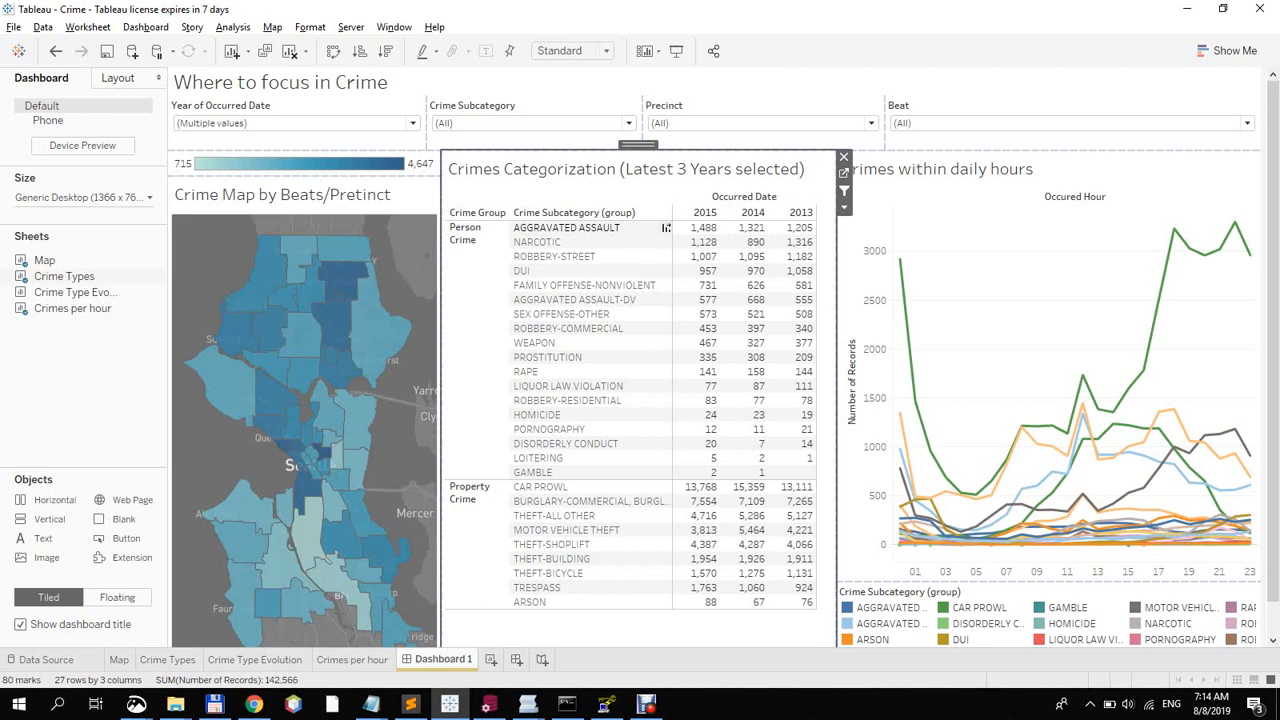
Select one southern beat, then chart ROBBERY-COMMERCIAL and ROBBERY-STREET by hour.
{"action": "left_click", "coordinate": [566, 227]}
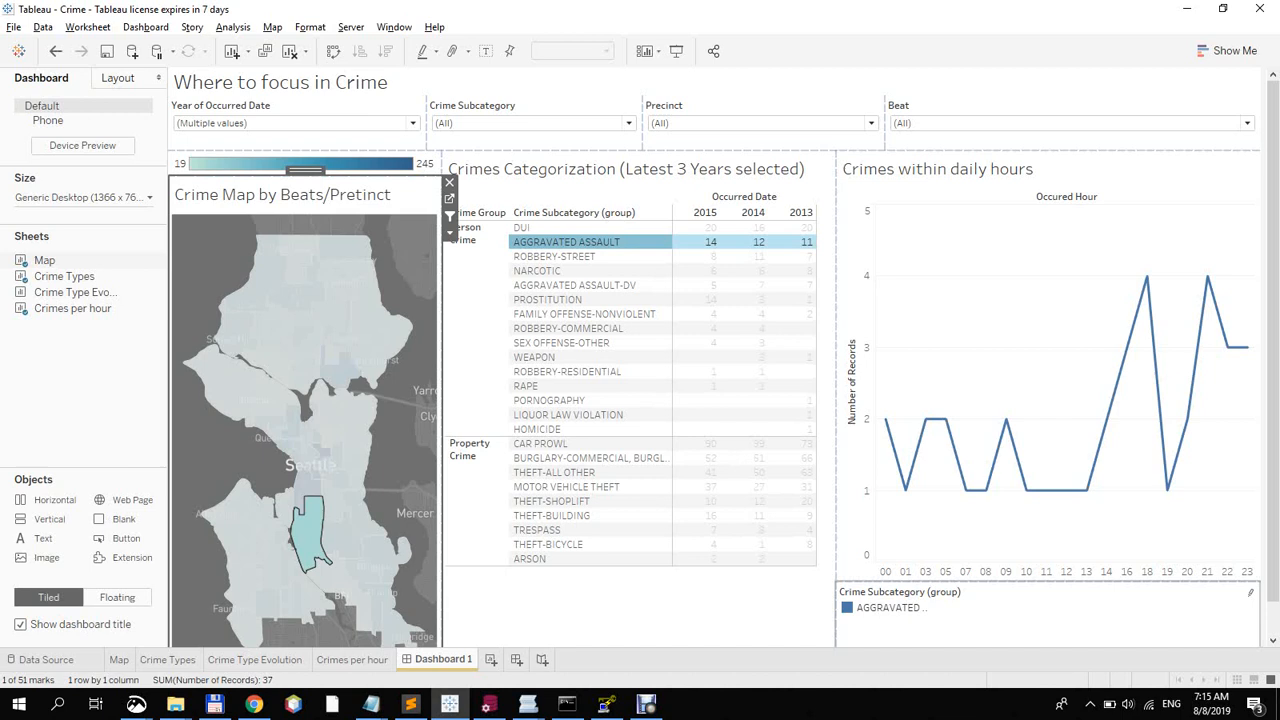
{"action": "left_click", "coordinate": [567, 328]}
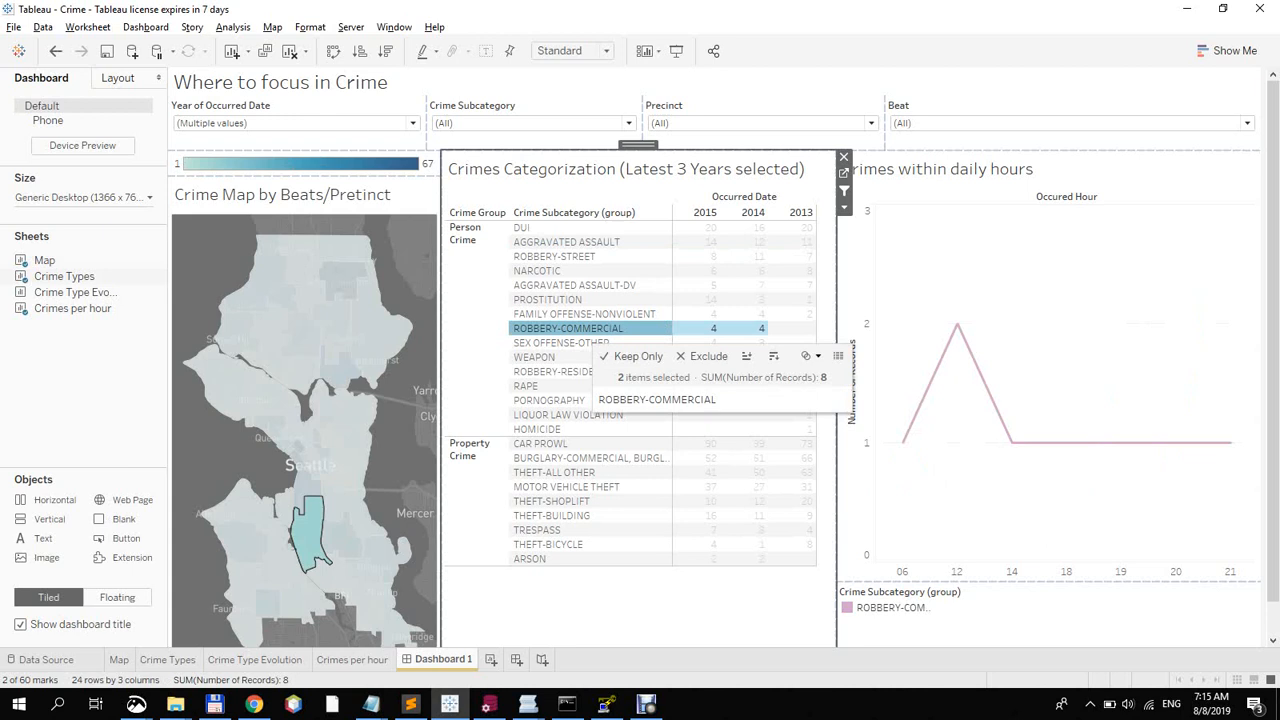
{"action": "left_click", "coordinate": [554, 256]}
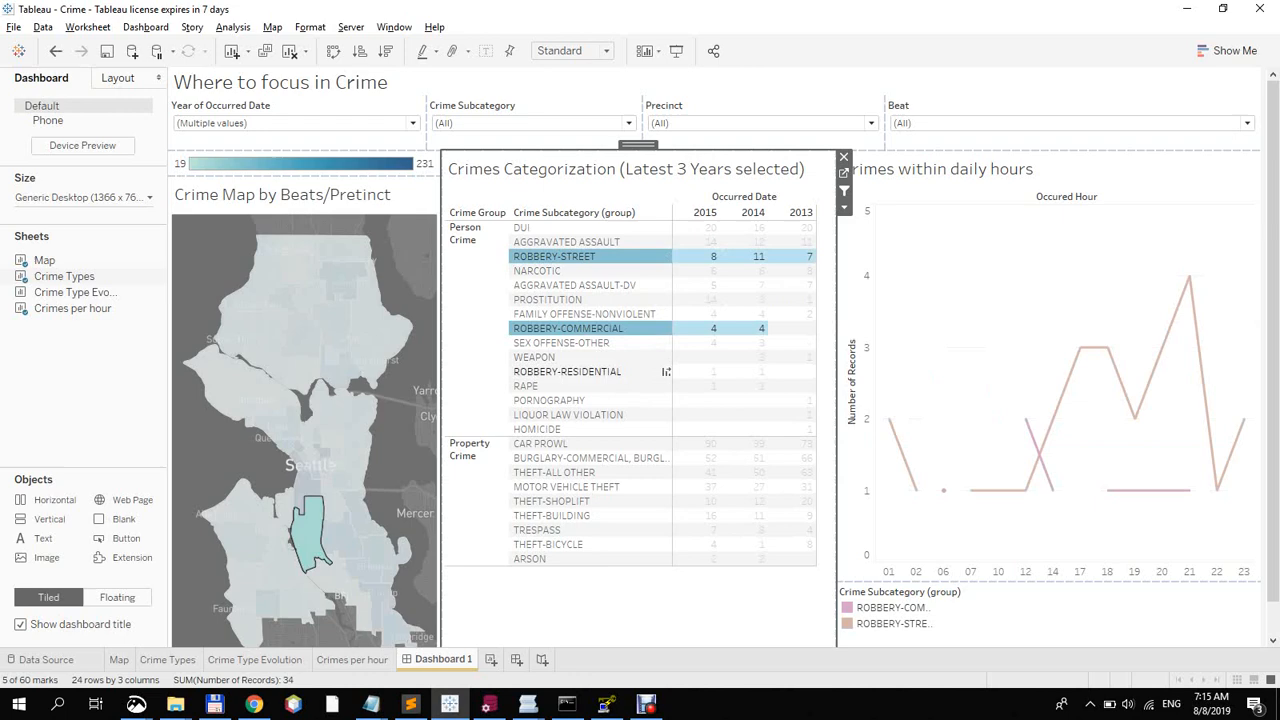